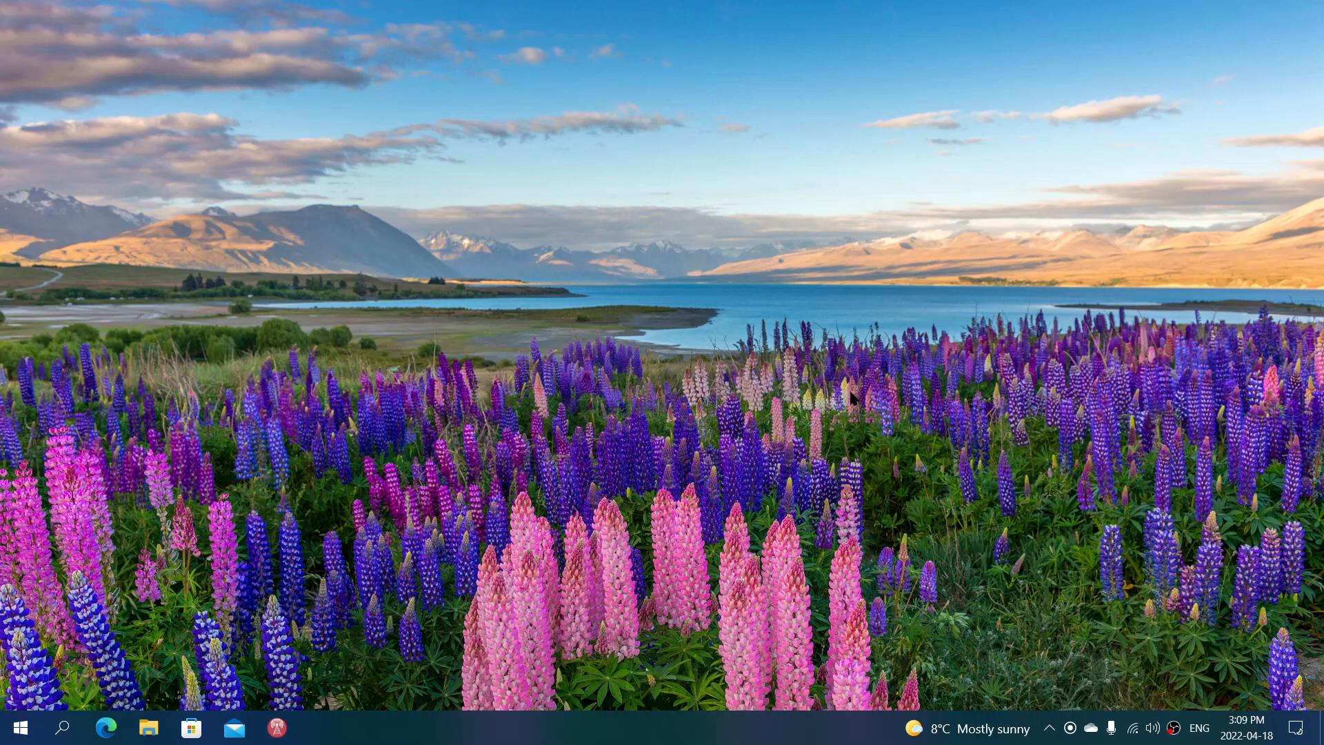
mouse_move(567, 721)
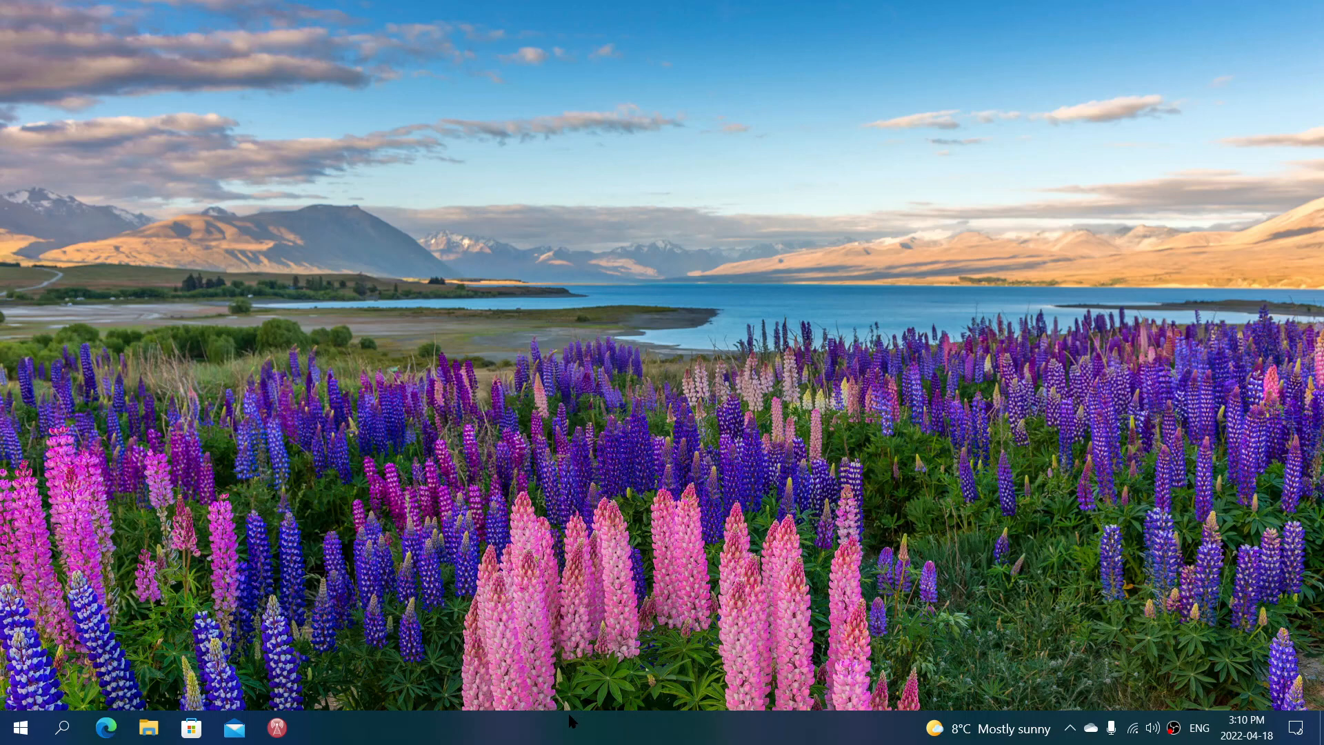
mouse_move(778, 530)
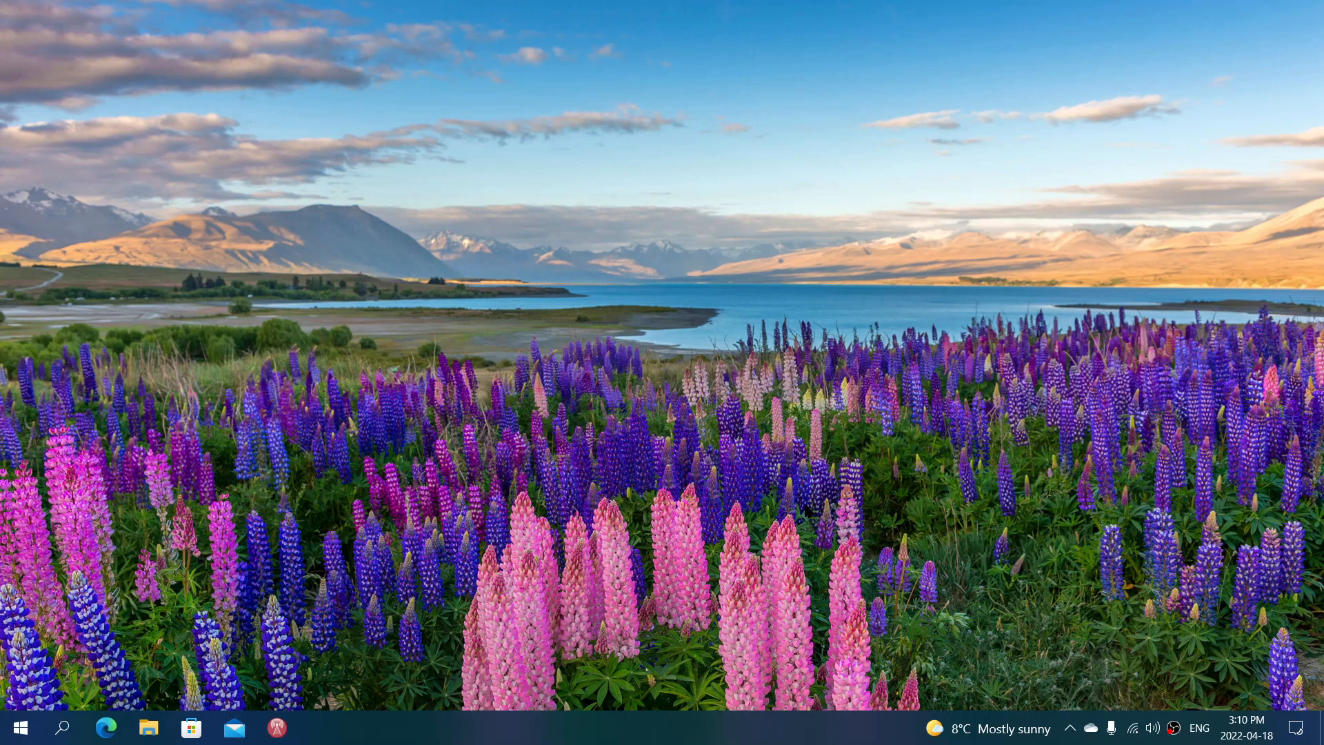
mouse_move(769, 593)
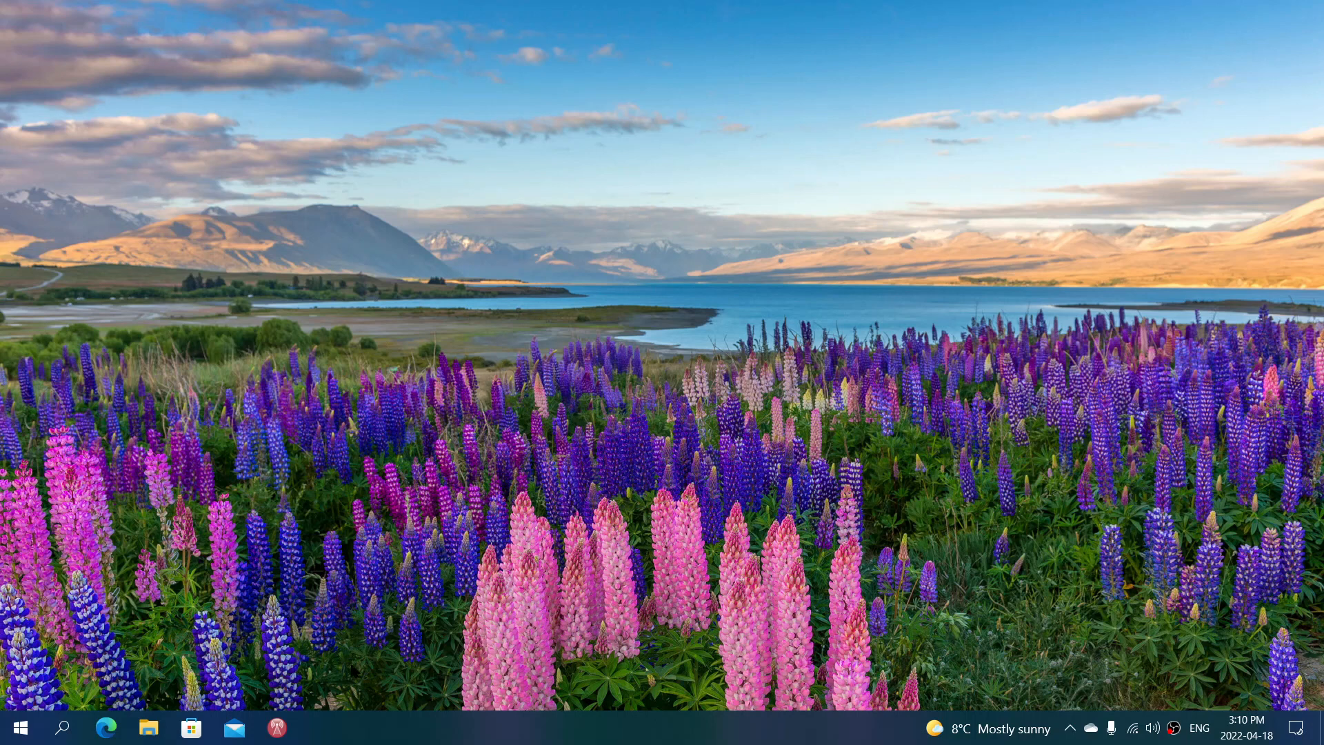
mouse_move(702, 732)
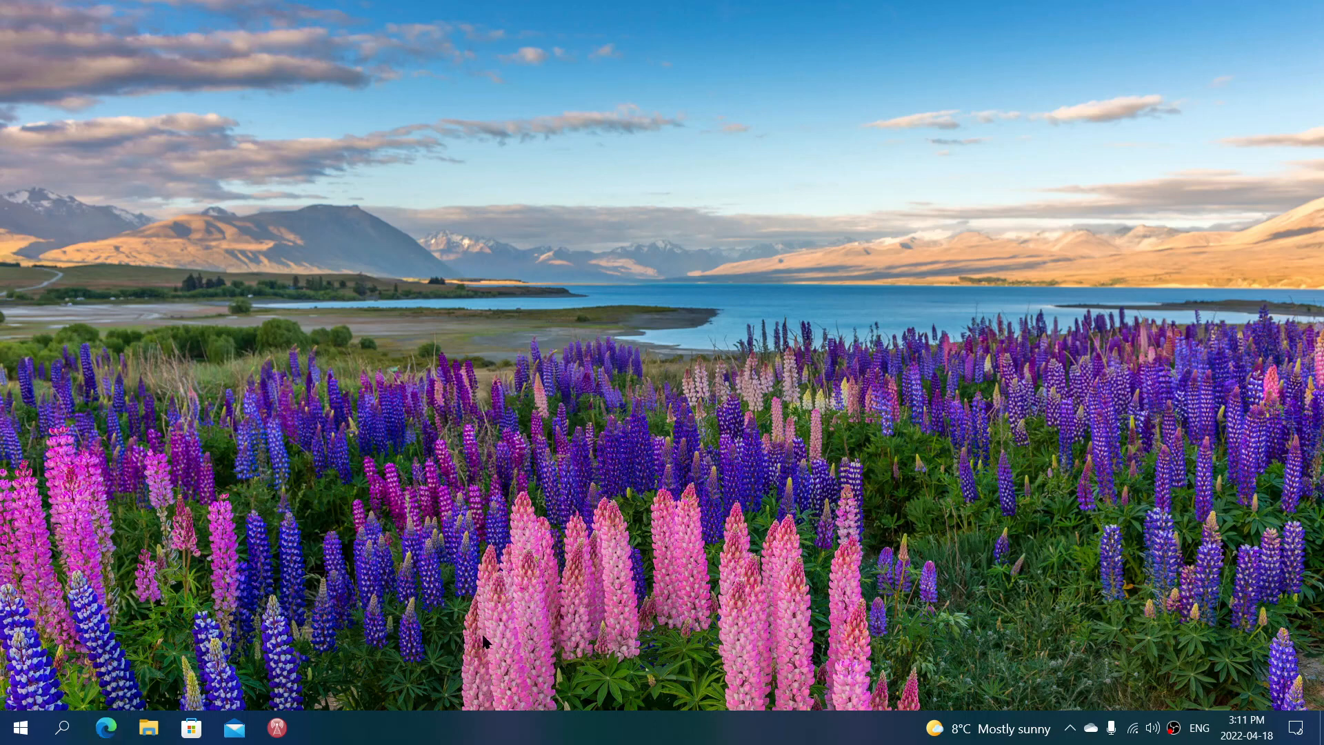
mouse_move(658, 728)
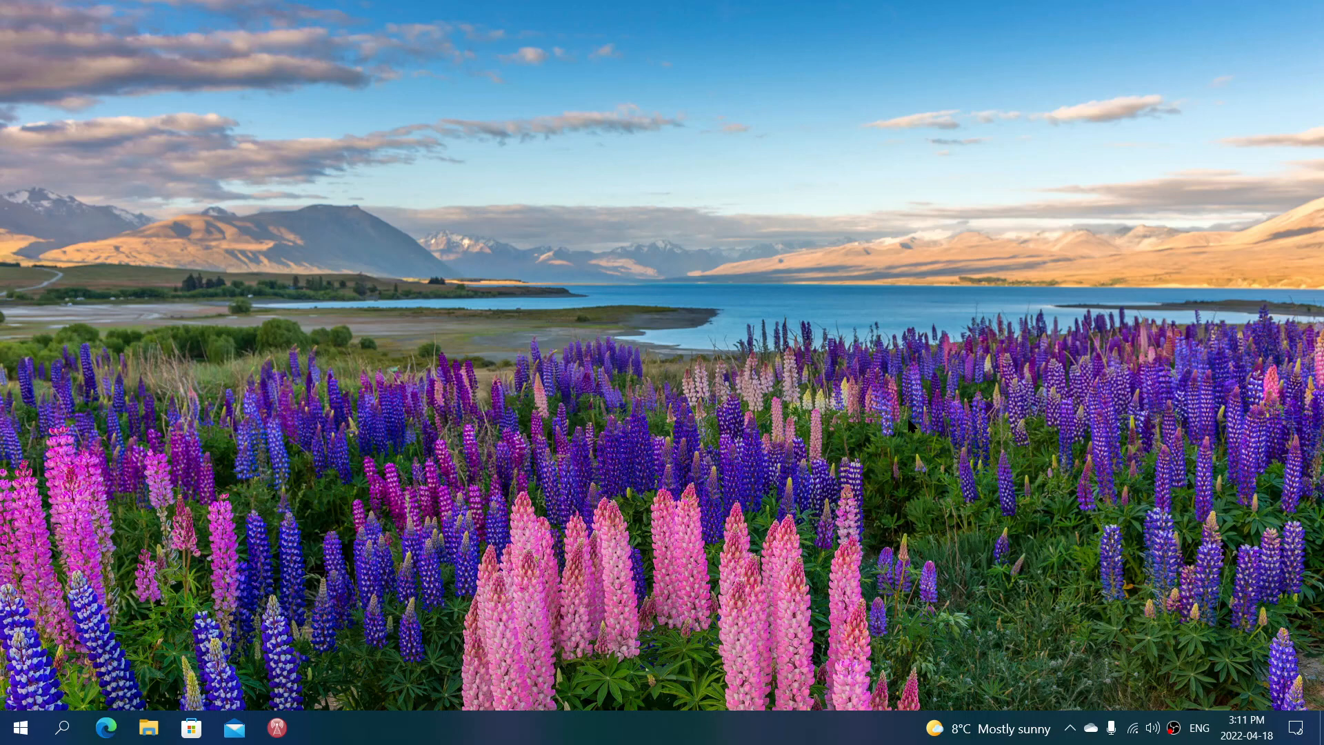
mouse_move(689, 567)
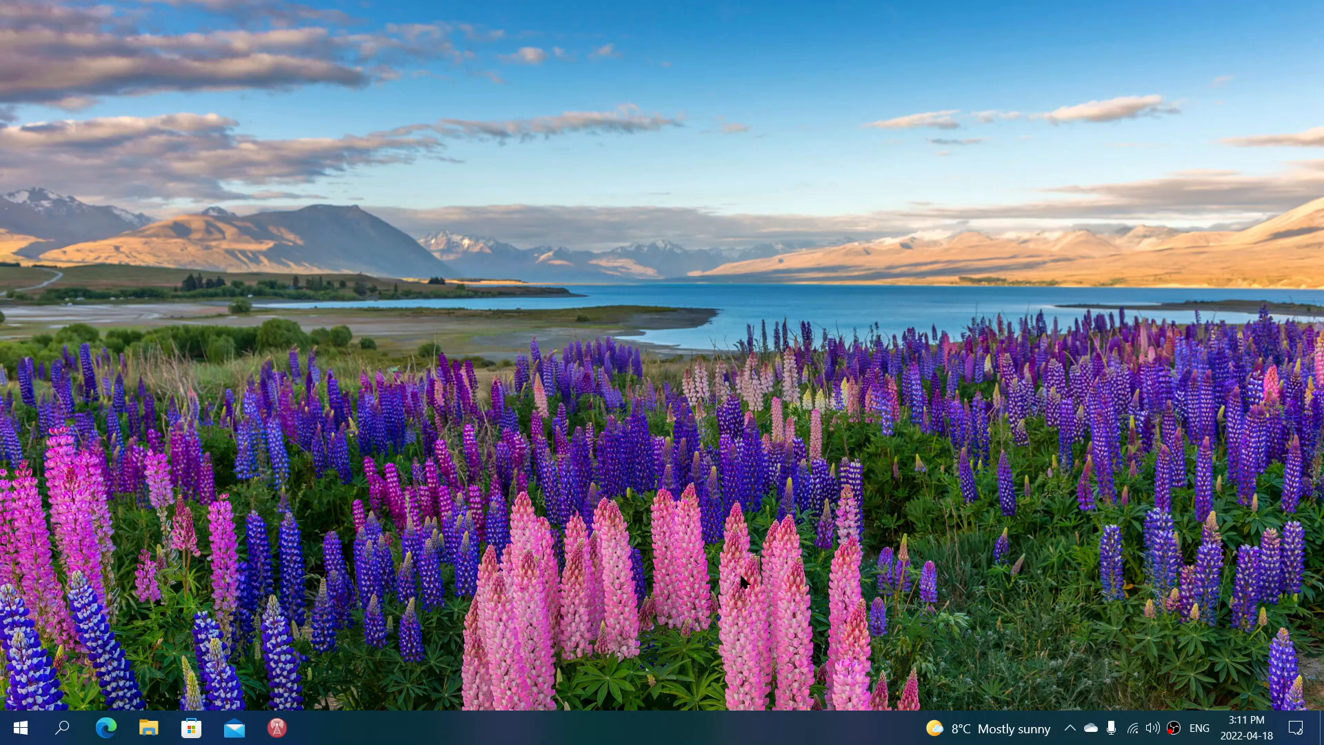
mouse_move(62, 727)
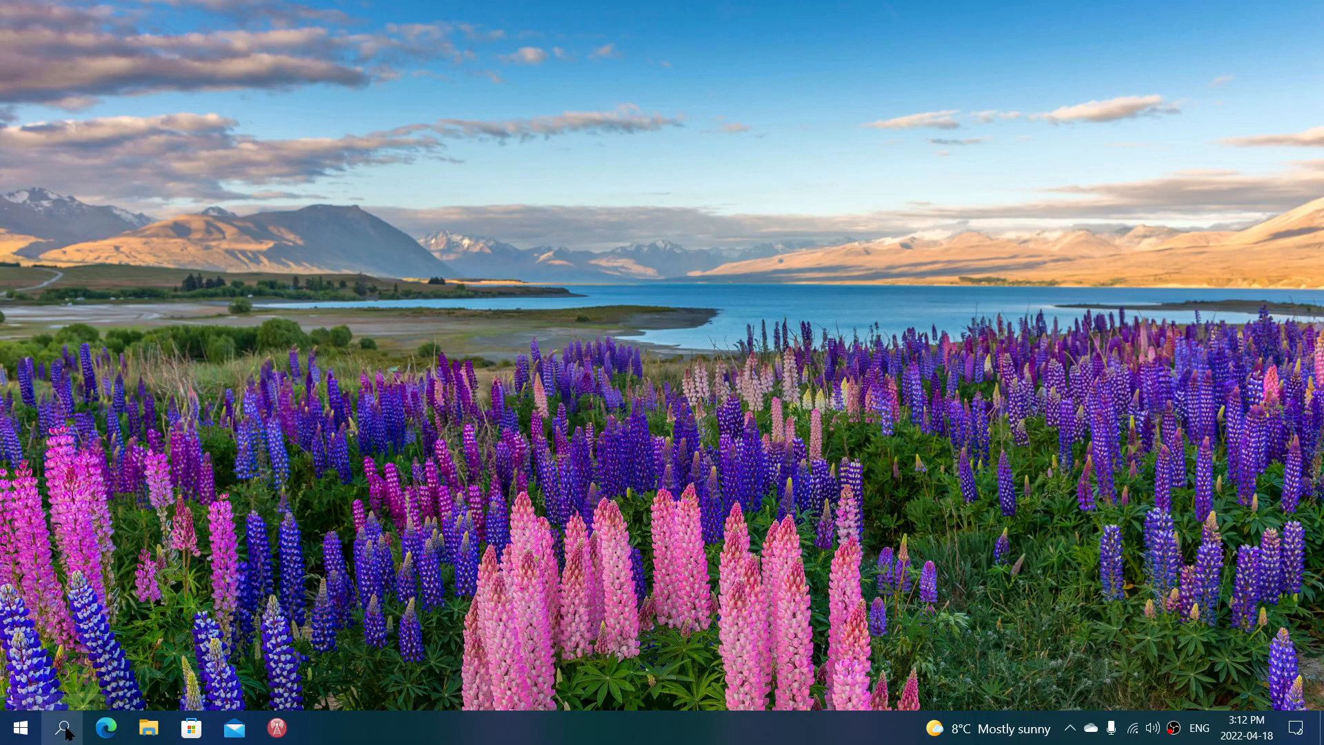
Show the taskbar search panel with top apps, recent items and quick searches
click(62, 727)
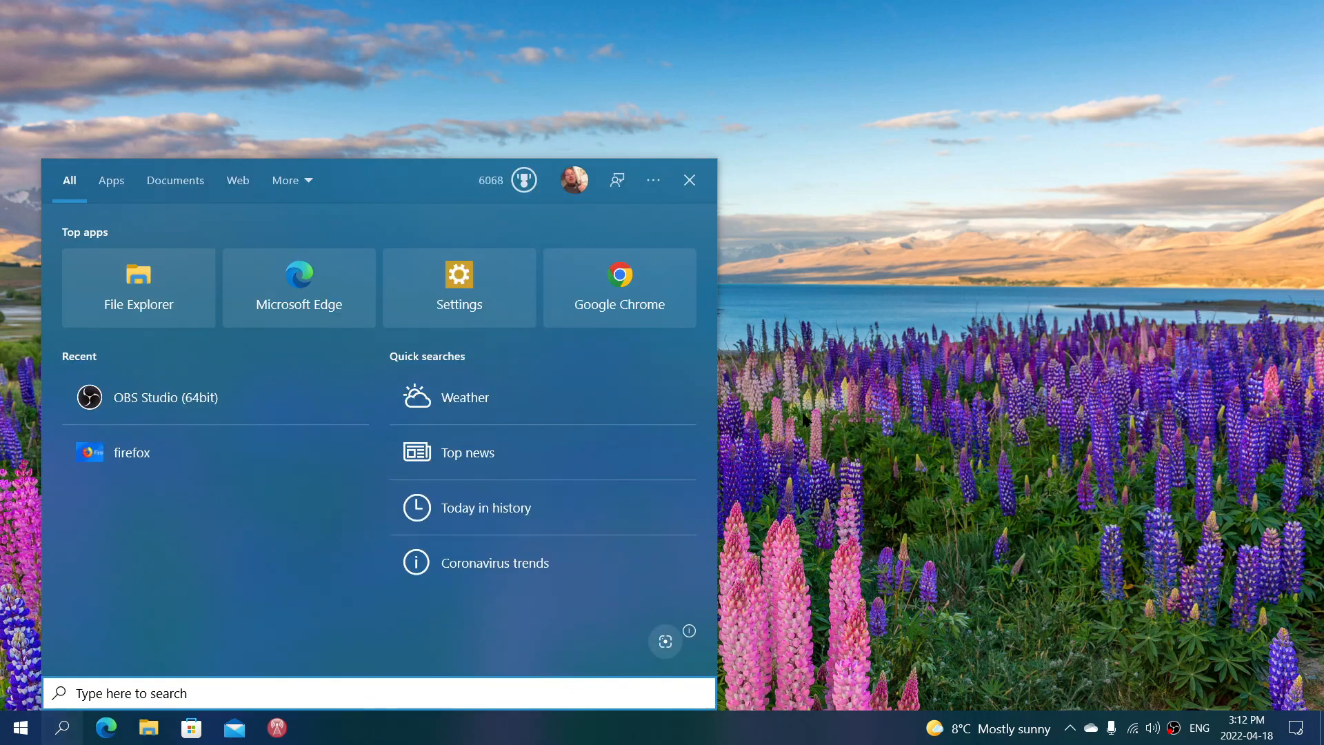